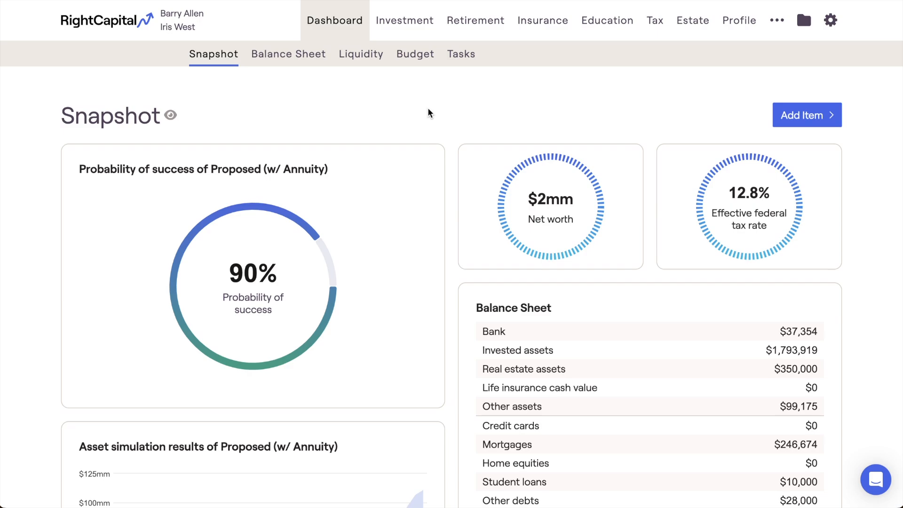
mouse_move(686, 63)
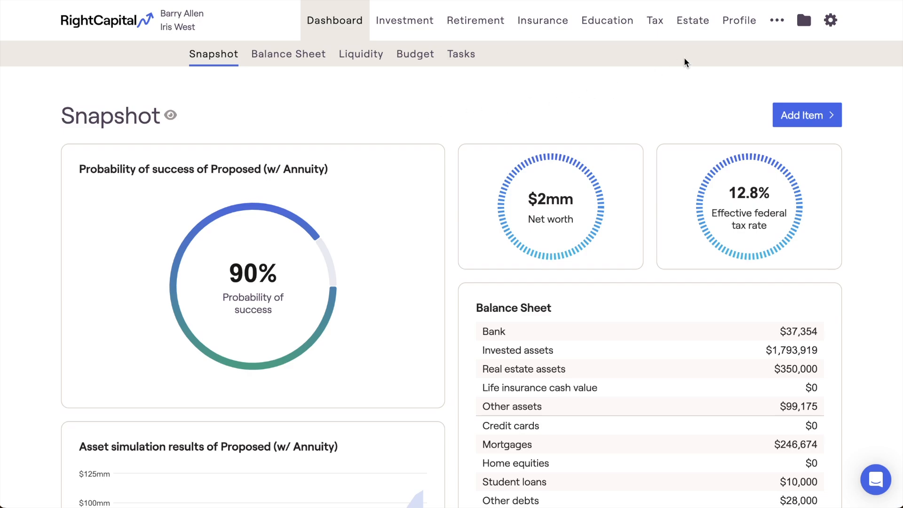
Step: Go to the client's Net Worth page listing account categories and totals
left_click(739, 20)
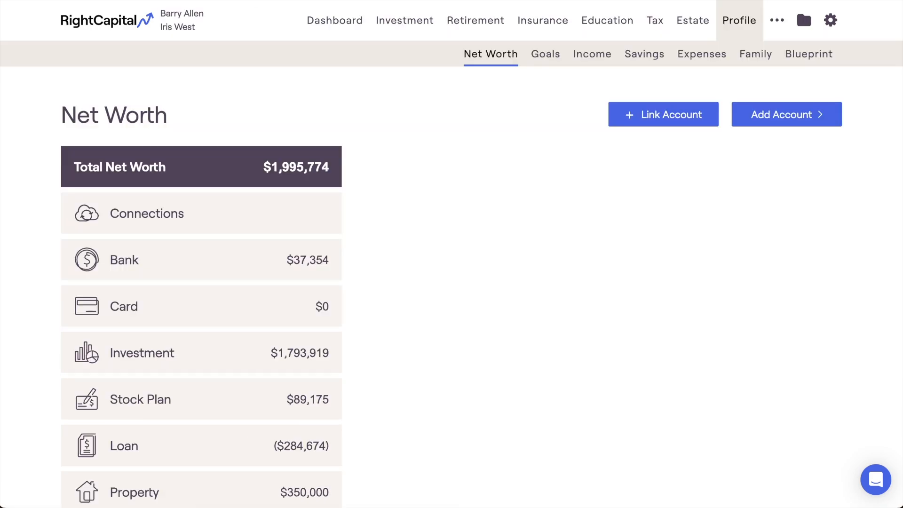
mouse_move(709, 111)
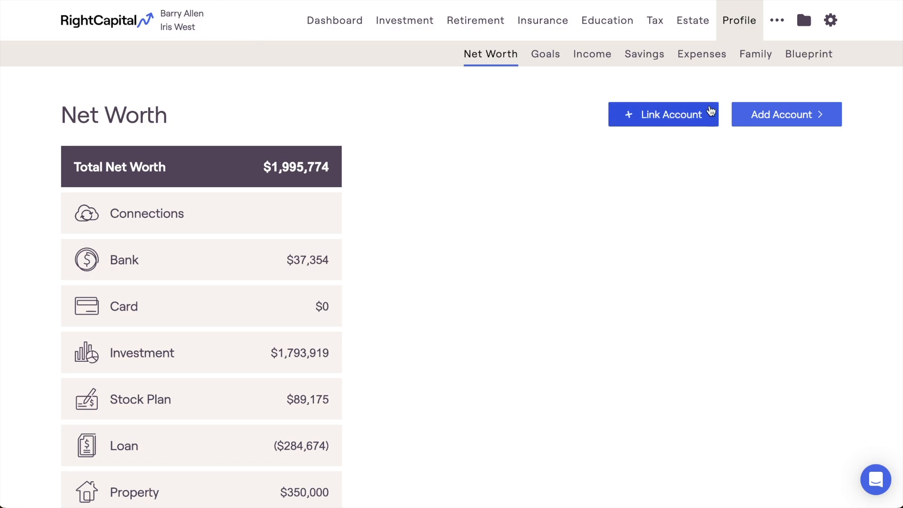
Step: Add a new Investment account from the Add Account menu, bringing up its blank form
left_click(787, 114)
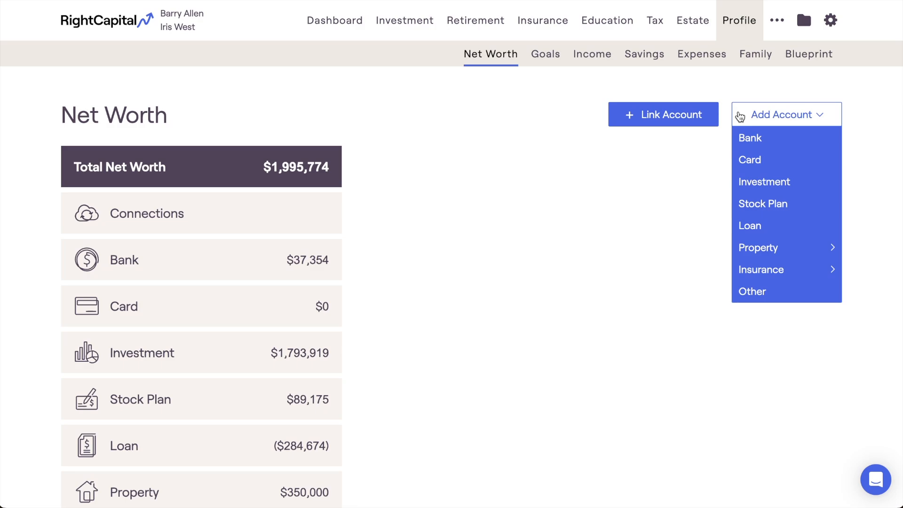
left_click(765, 182)
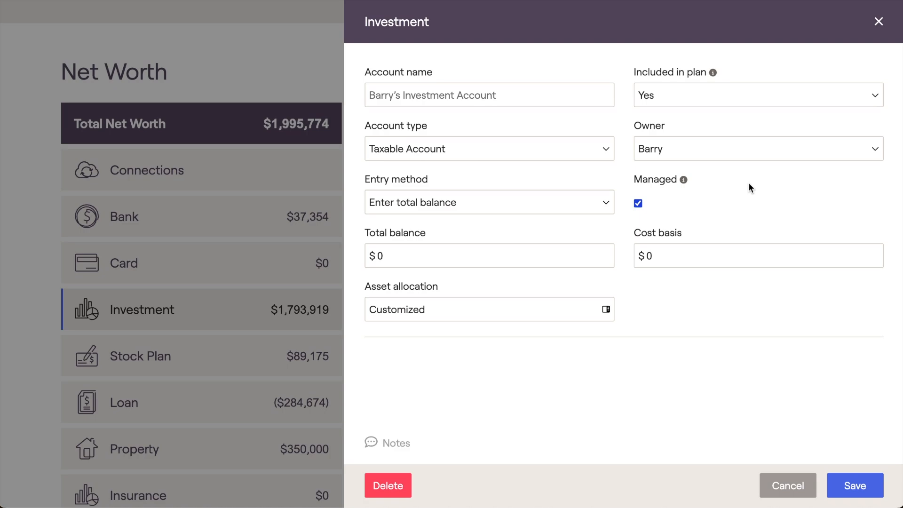
mouse_move(438, 128)
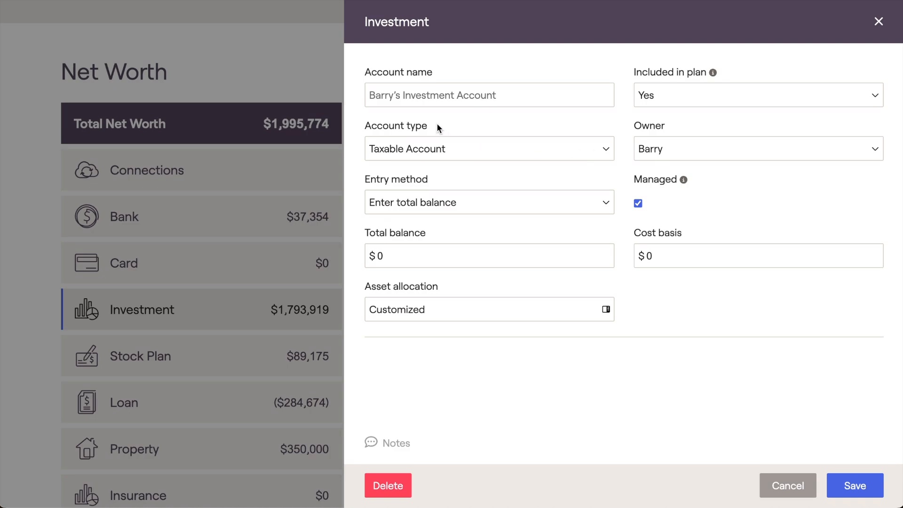
Step: Browse the account type list down toward Qualified Annuity
left_click(489, 149)
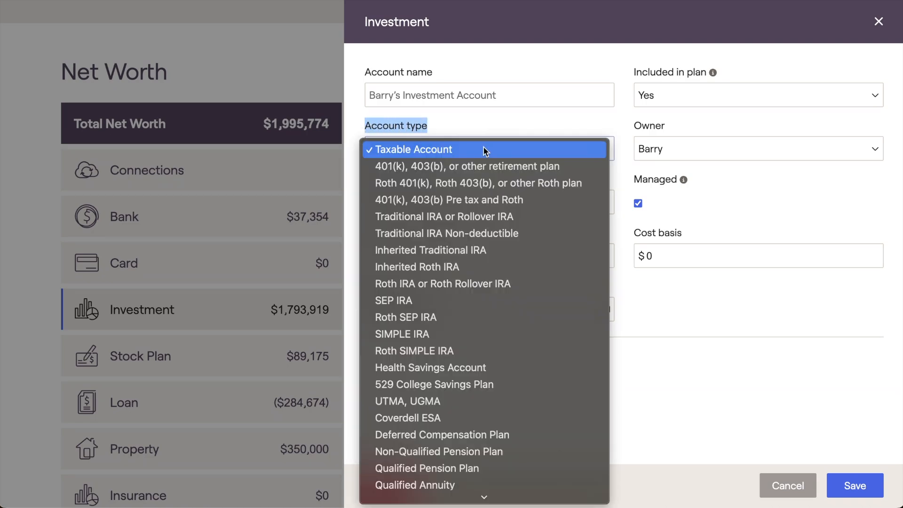
scroll("down", 3)
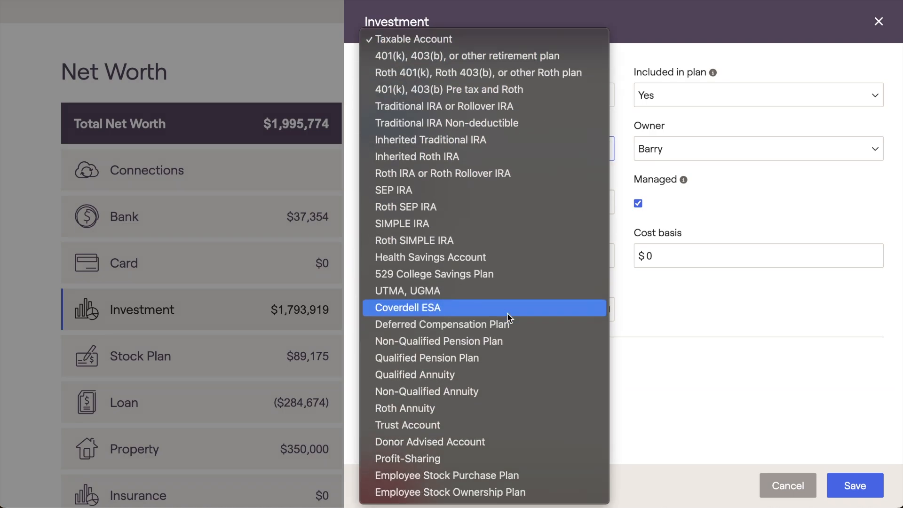
mouse_move(514, 376)
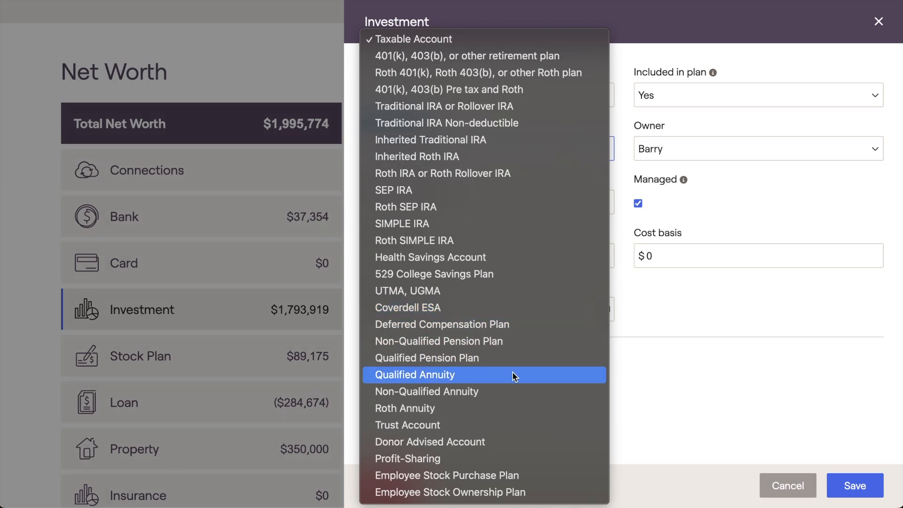
mouse_move(505, 391)
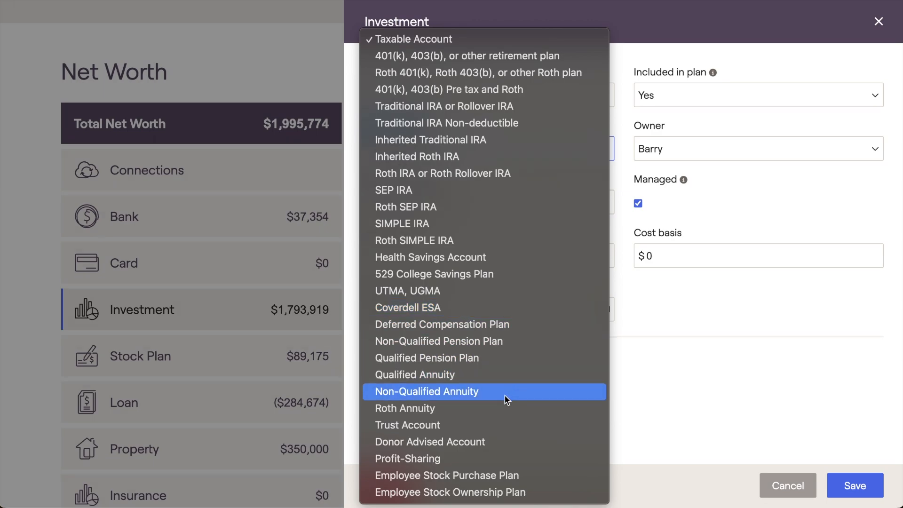
mouse_move(497, 408)
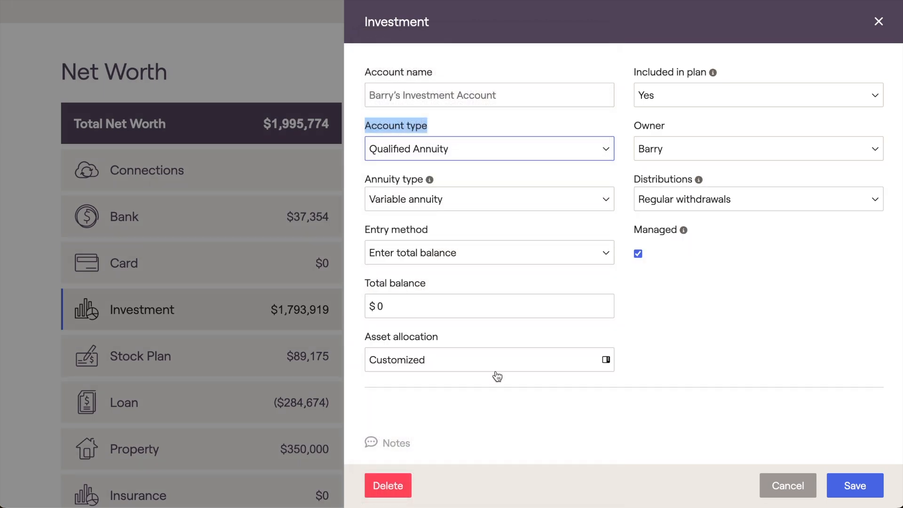
mouse_move(431, 179)
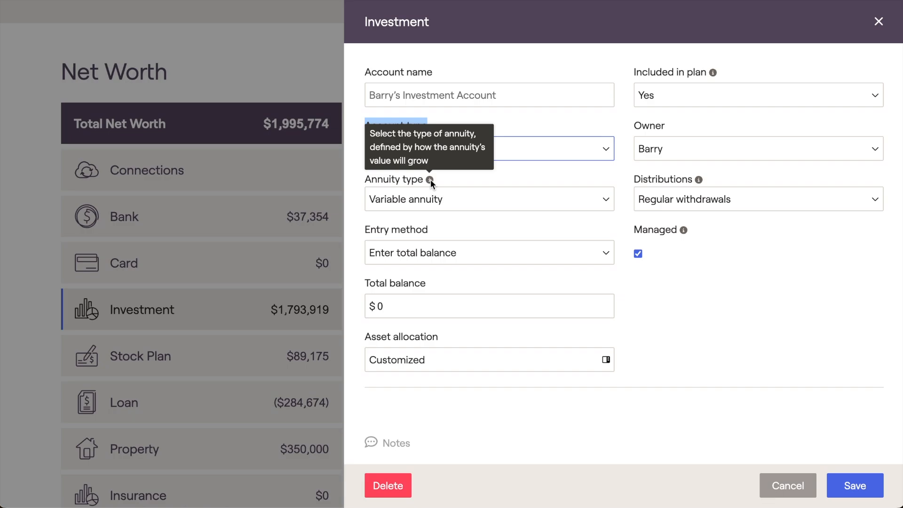
Step: Set the annuity type to Fixed annuity, adding the 2% crediting rate field
left_click(489, 198)
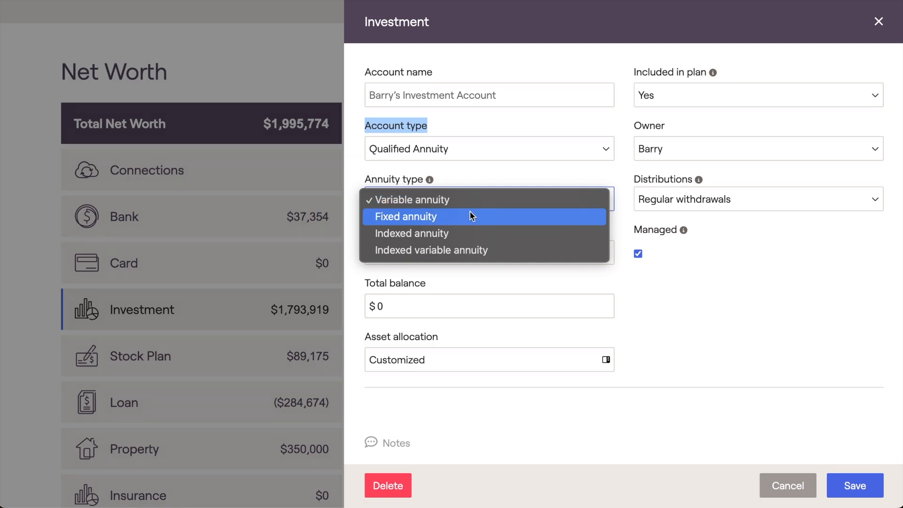
left_click(407, 216)
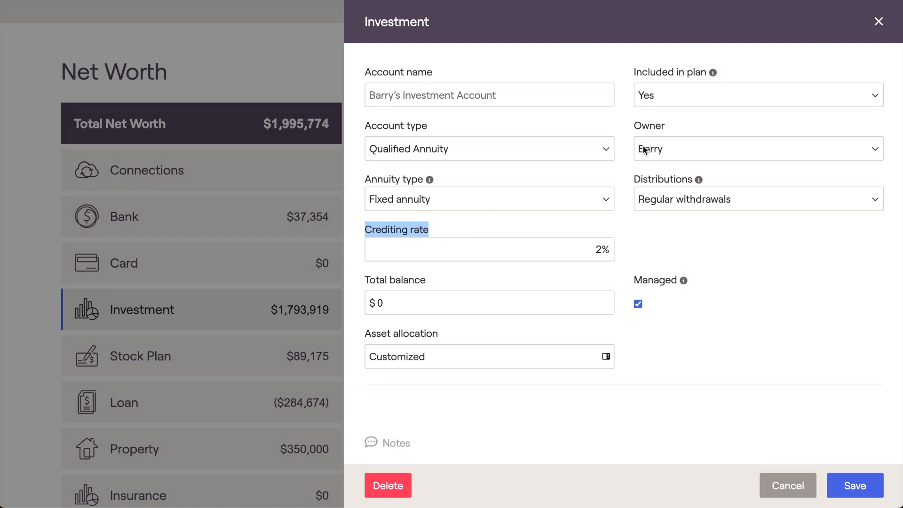
left_click(757, 149)
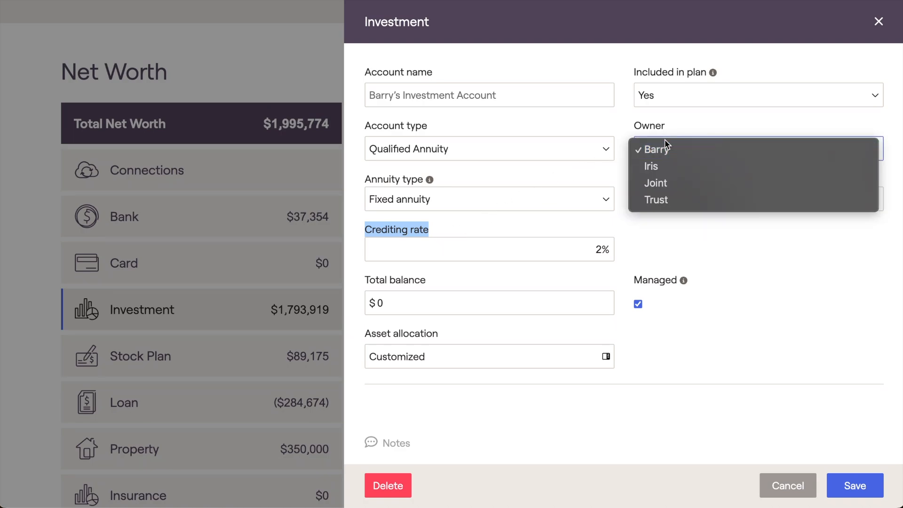
left_click(650, 148)
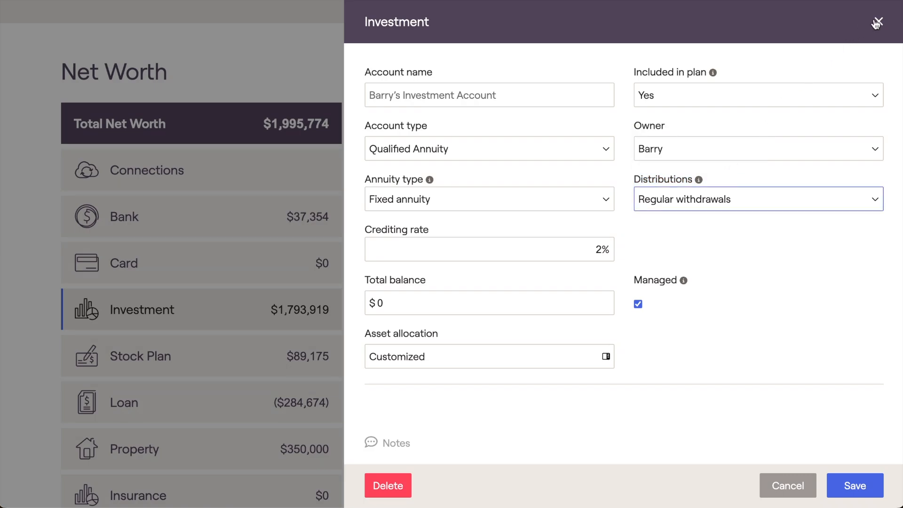
Step: Close the form so Barry's Qualified Annuity lists under Investment, then bring up support chat
left_click(876, 23)
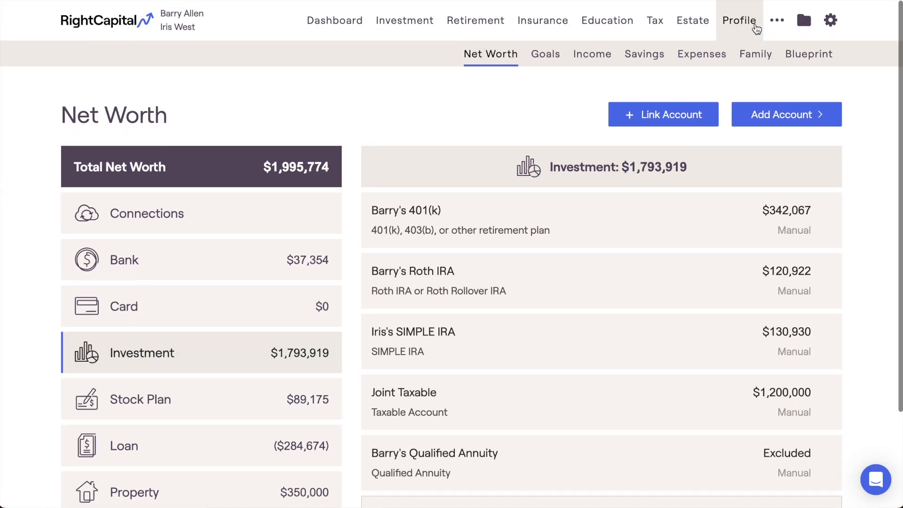
mouse_move(592, 54)
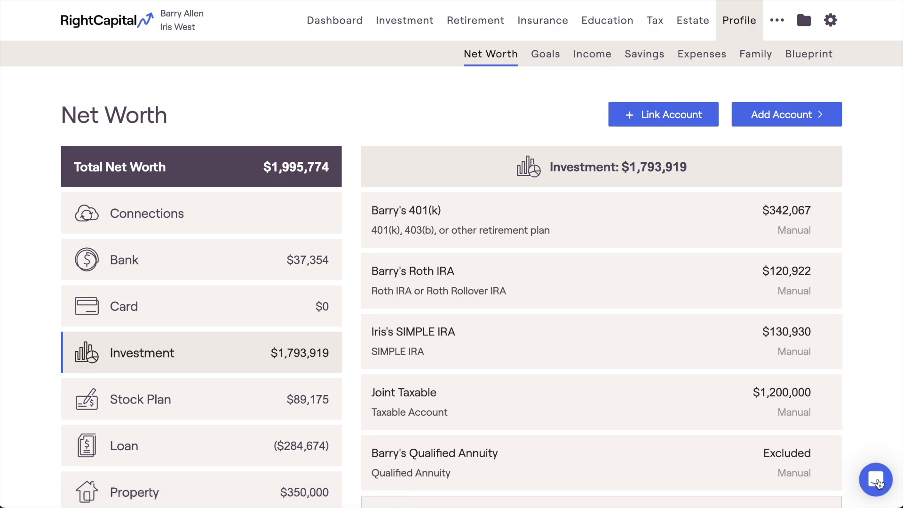
left_click(876, 480)
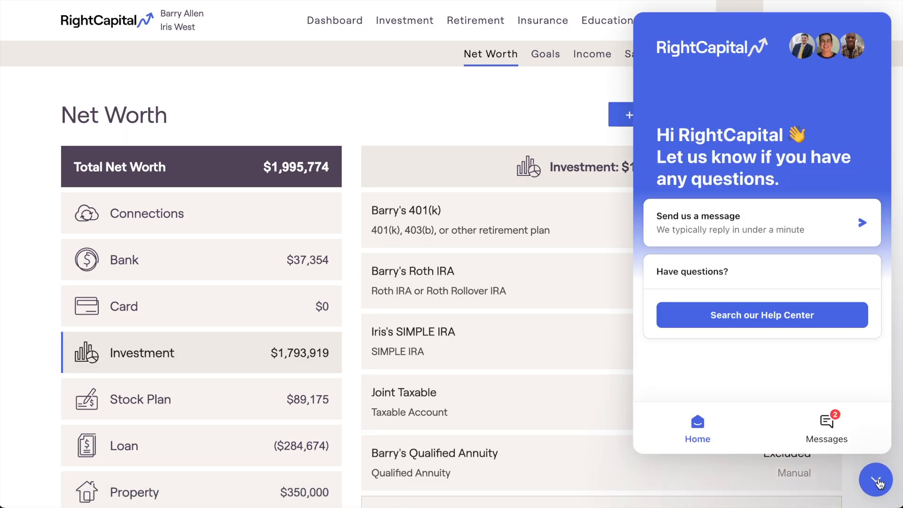